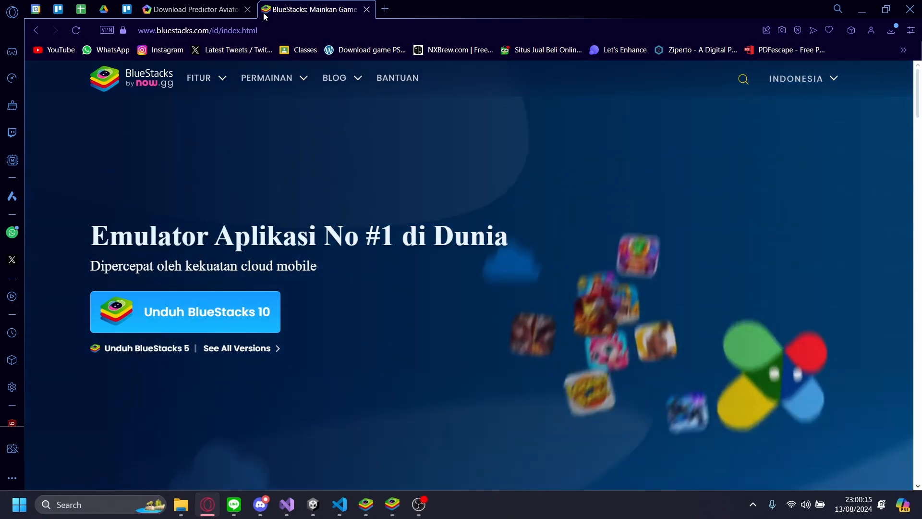
# - View the MEmu Play Predictor Aviator download tab, then switch to the BlueStacks window
pyautogui.click(194, 10)
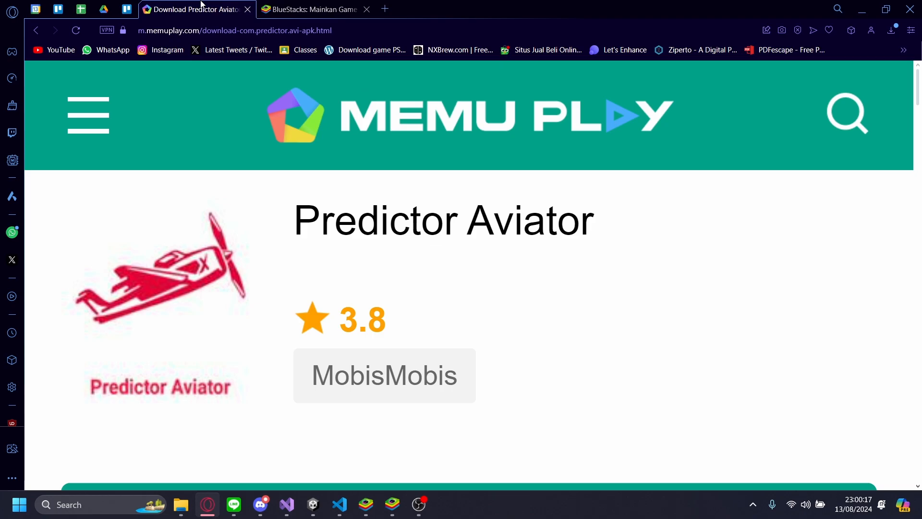
pyautogui.moveTo(511, 253)
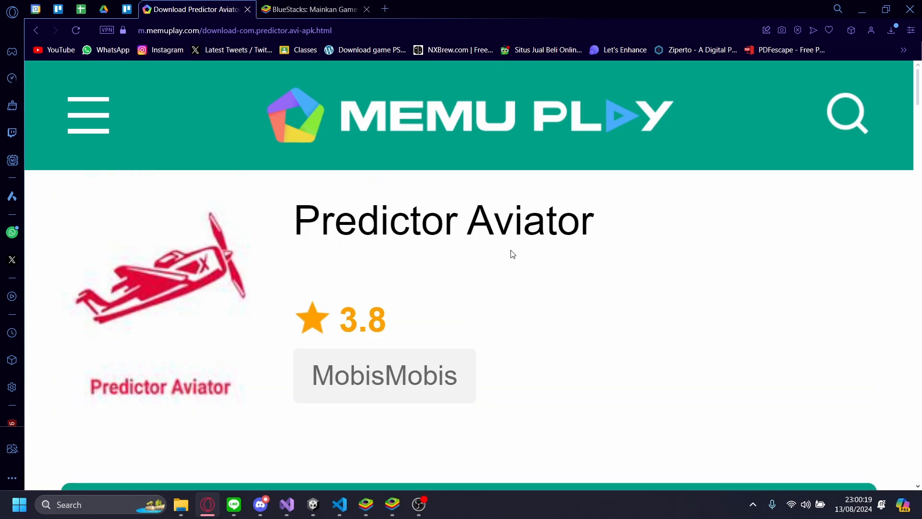
pyautogui.moveTo(321, 296)
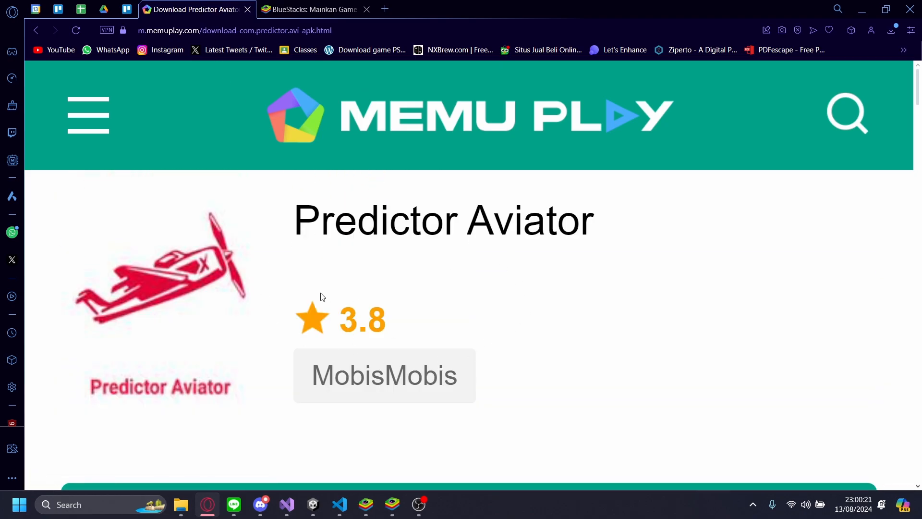
pyautogui.moveTo(279, 330)
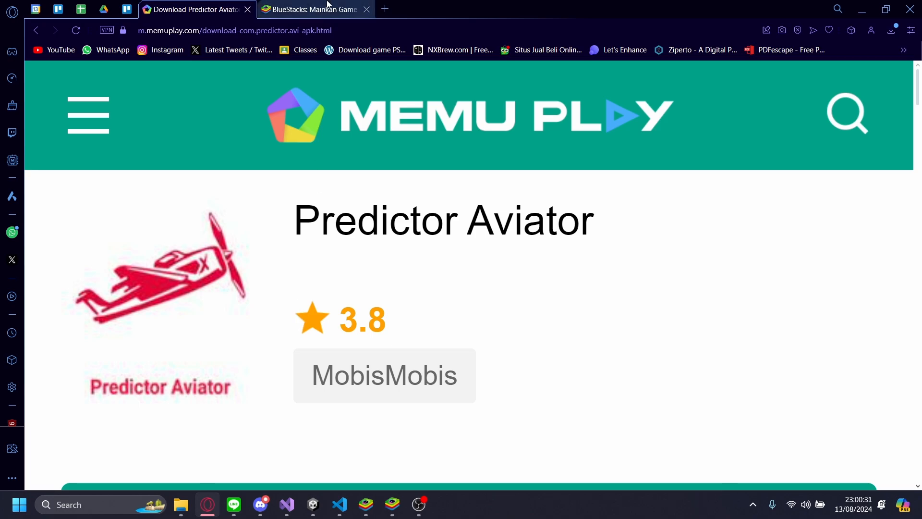
pyautogui.click(314, 9)
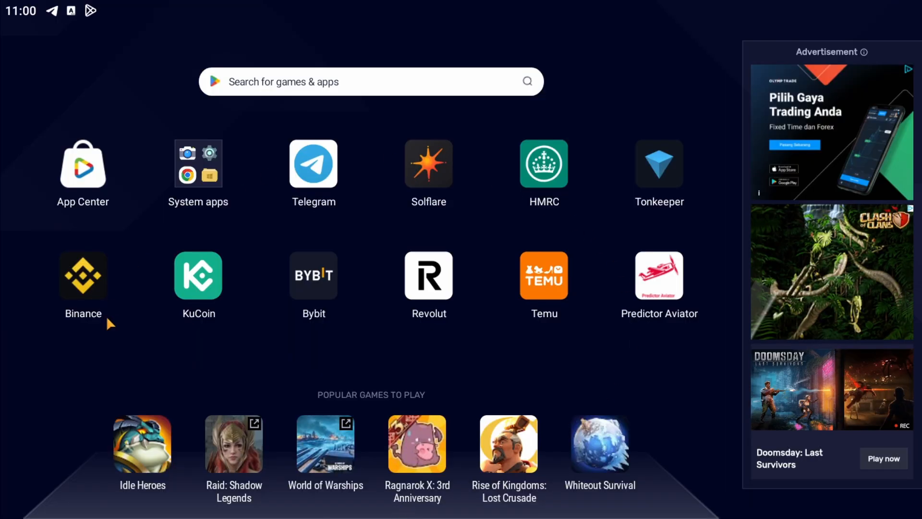
pyautogui.moveTo(322, 404)
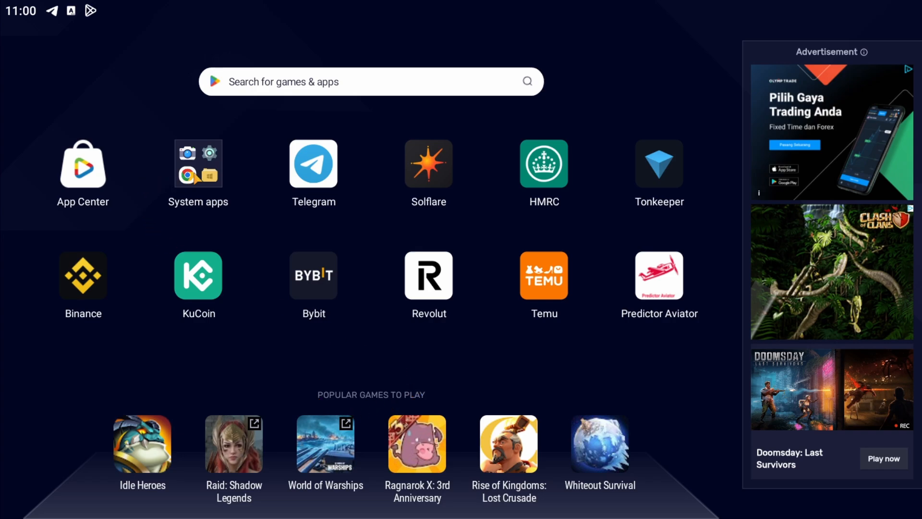
# - Open the emulator's Chrome browser and search Google for 'aviator predicto' from history
pyautogui.click(198, 163)
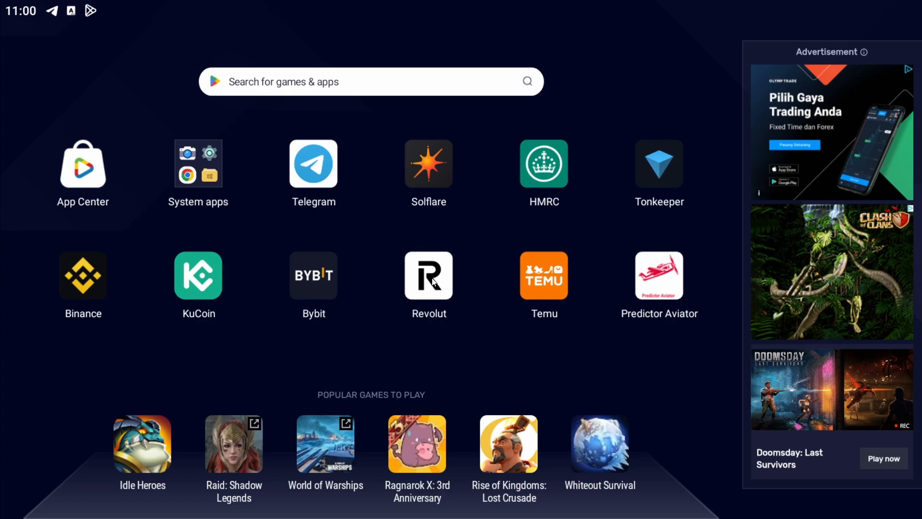
pyautogui.click(658, 275)
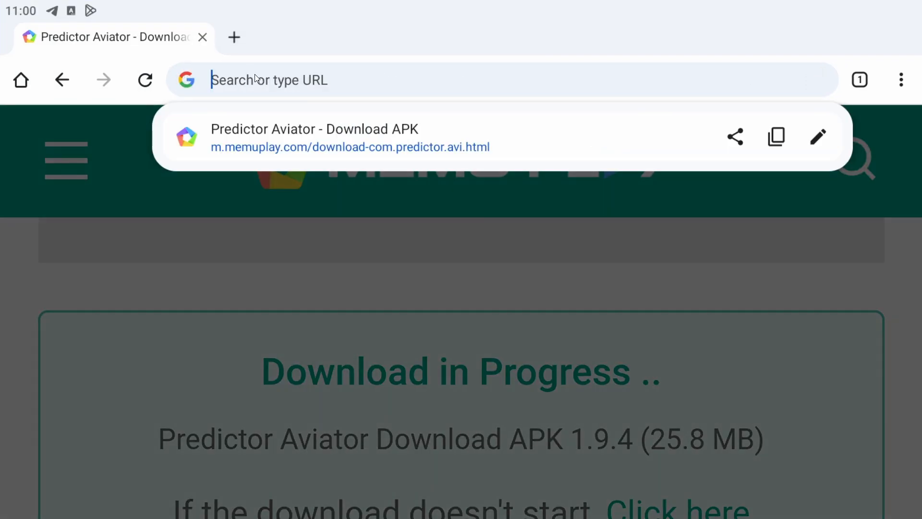
pyautogui.write('aviatorpredict.com')
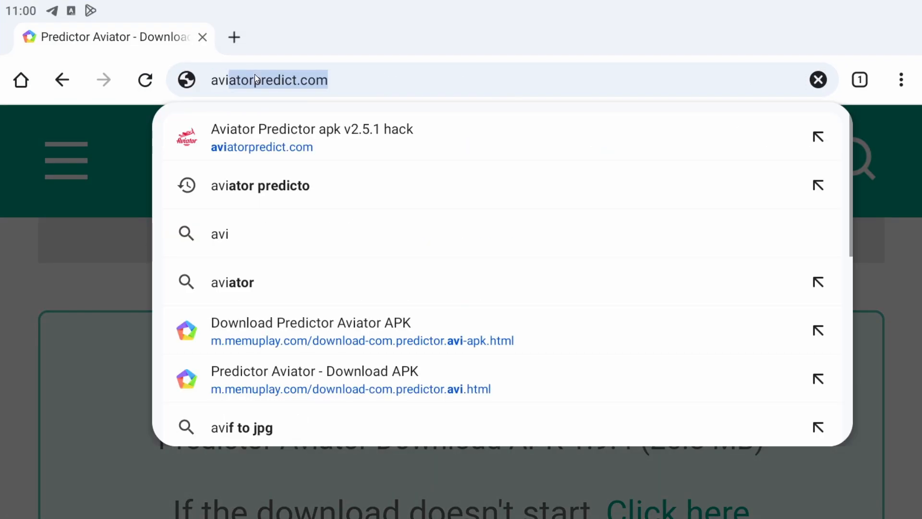
pyautogui.write('aviay')
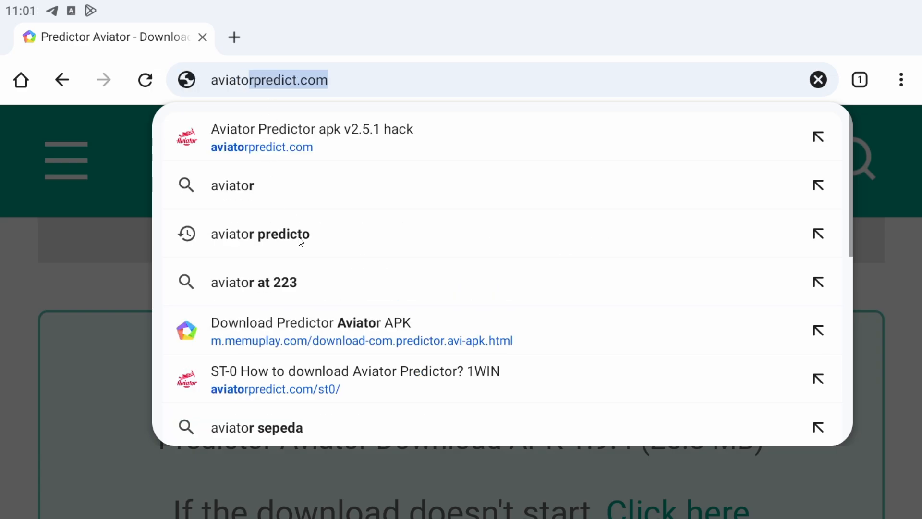
pyautogui.click(260, 234)
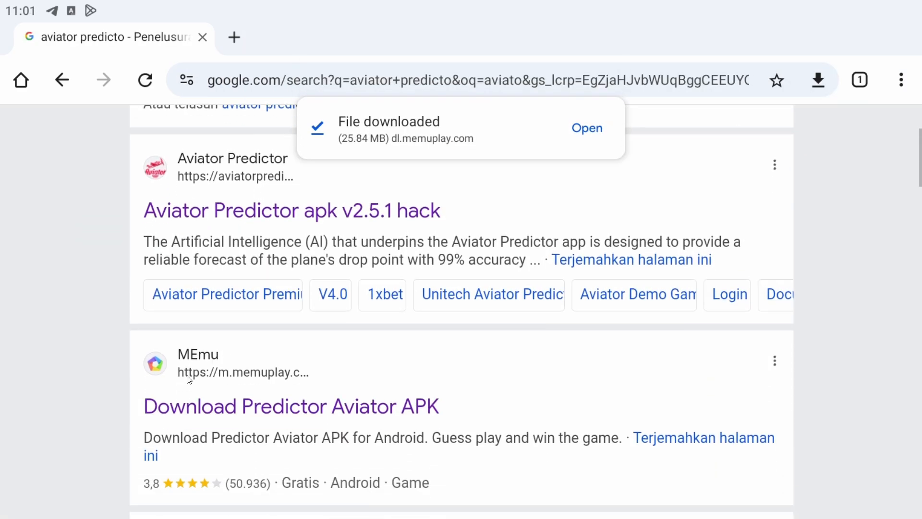
# - Open the MEmu 'Download Predictor Aviator APK' result and confirm downloading the APK again
pyautogui.click(291, 405)
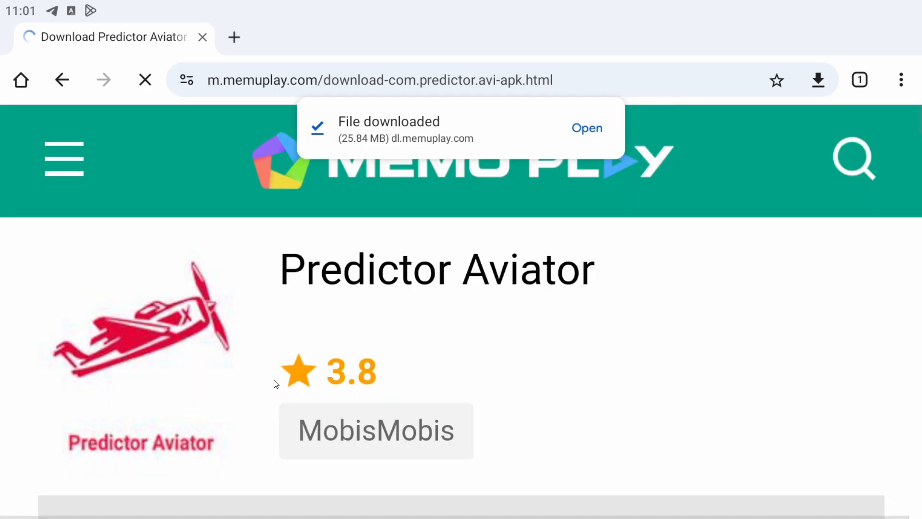
pyautogui.scroll(-3)
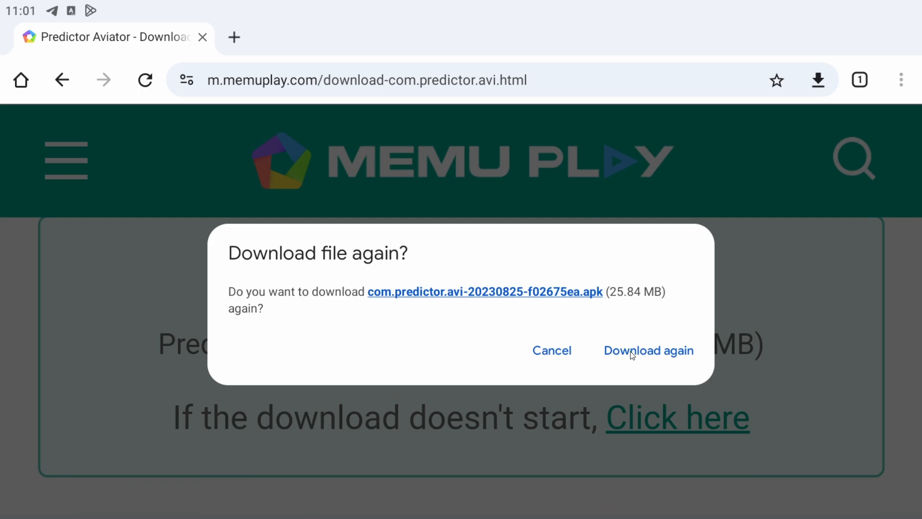
pyautogui.click(647, 350)
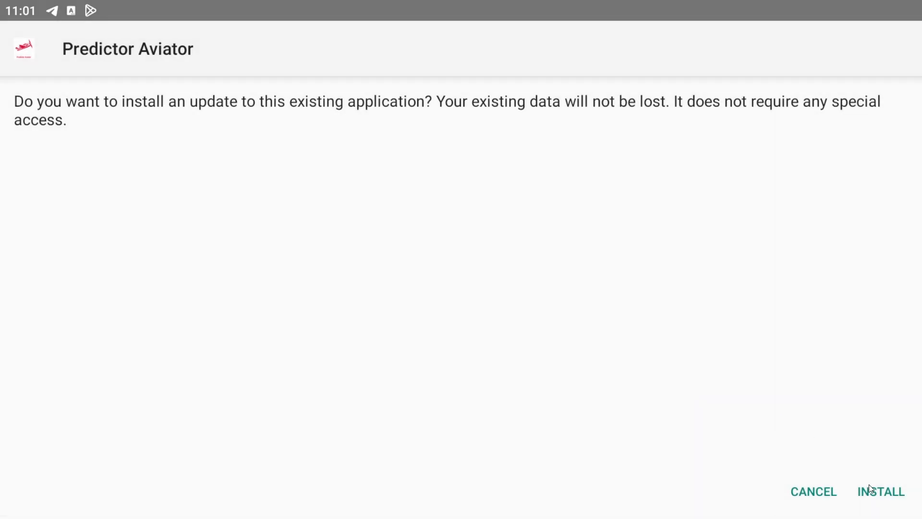
# - Approve installing the Predictor Aviator update in the Android installer prompt
pyautogui.click(880, 491)
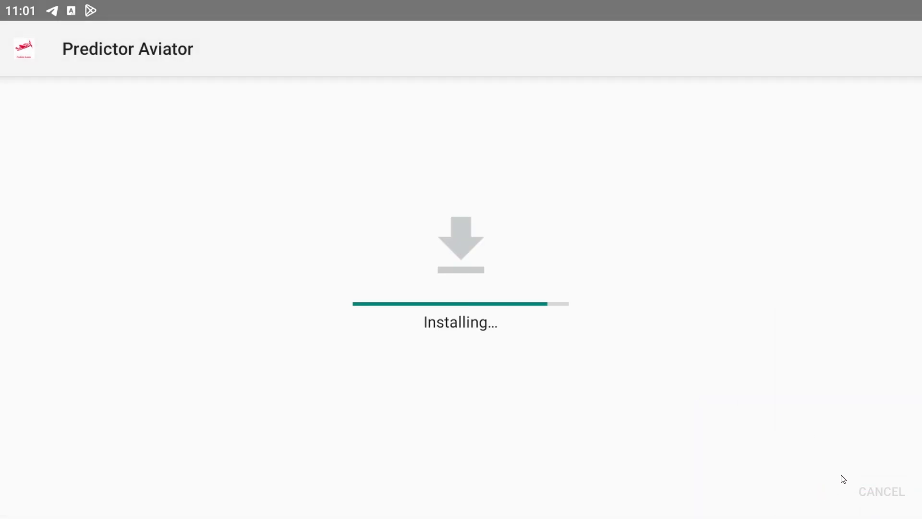